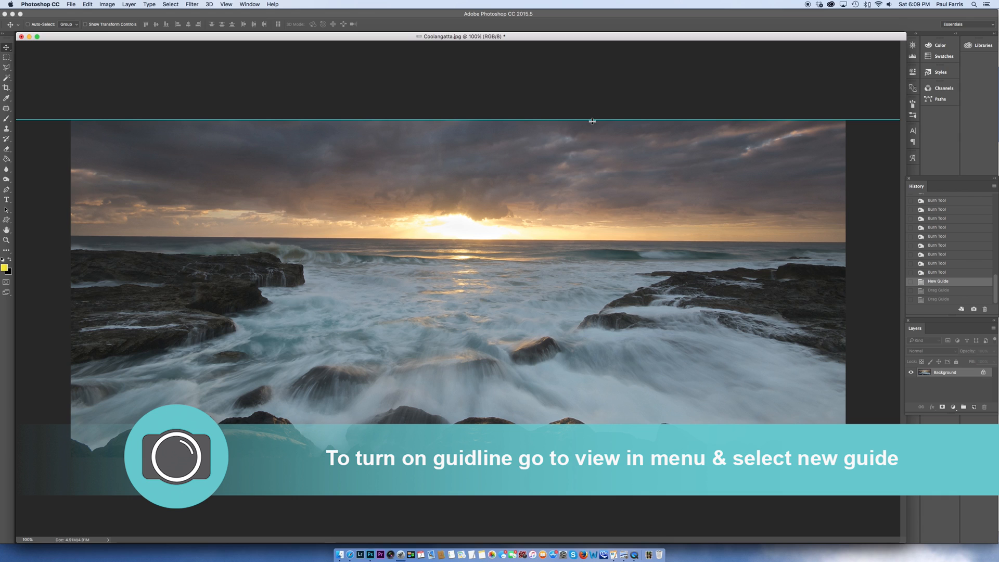
Drag the horizontal guide down and align it exactly with the seascape's horizon line.
left_click_drag(593, 120, 598, 228)
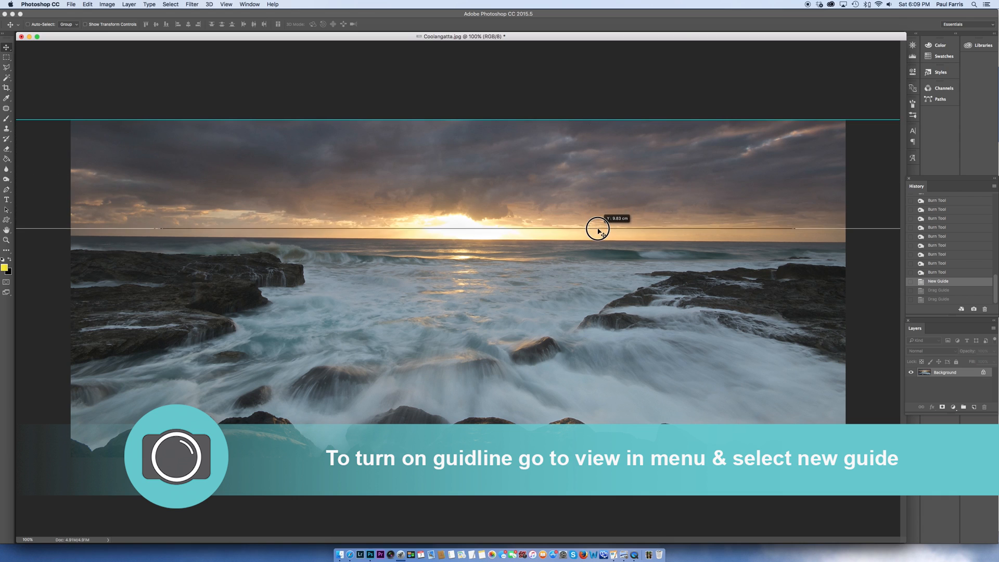
left_click_drag(598, 228, 598, 236)
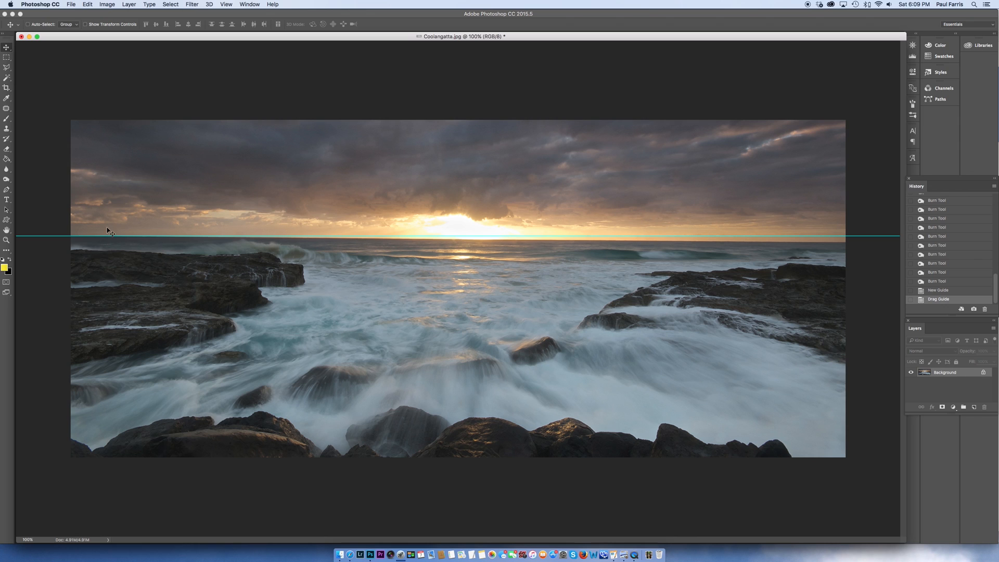
mouse_move(268, 252)
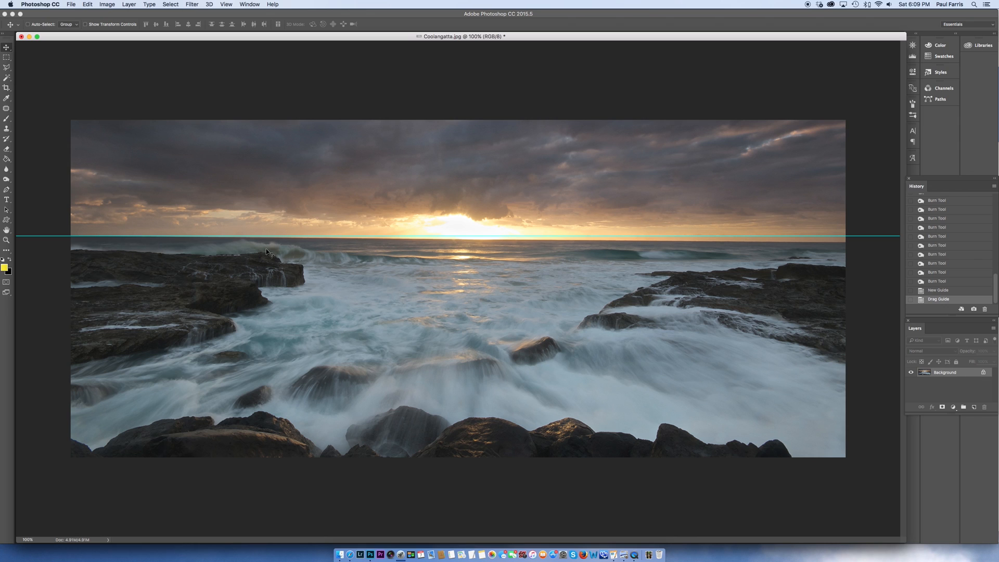
mouse_move(718, 241)
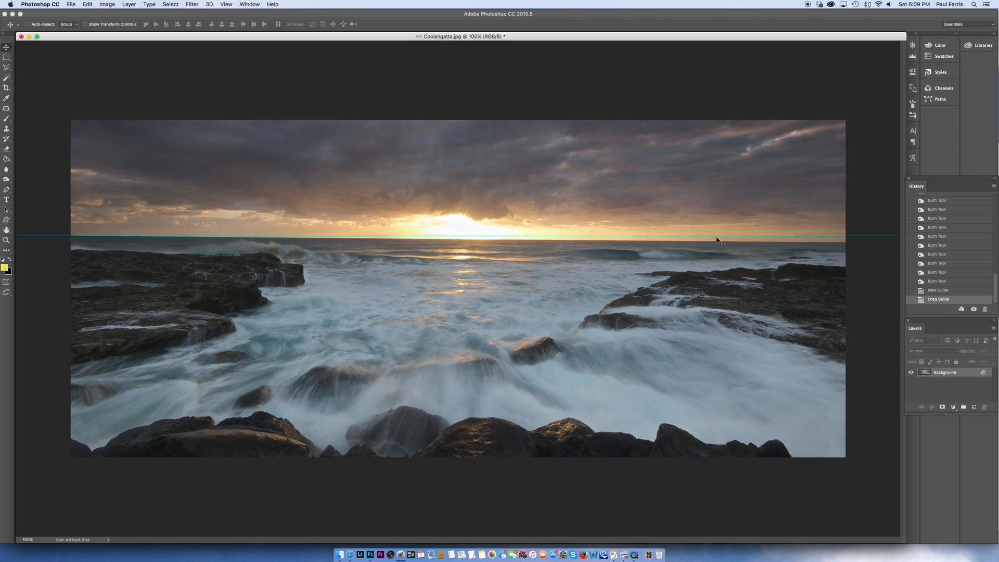
mouse_move(543, 224)
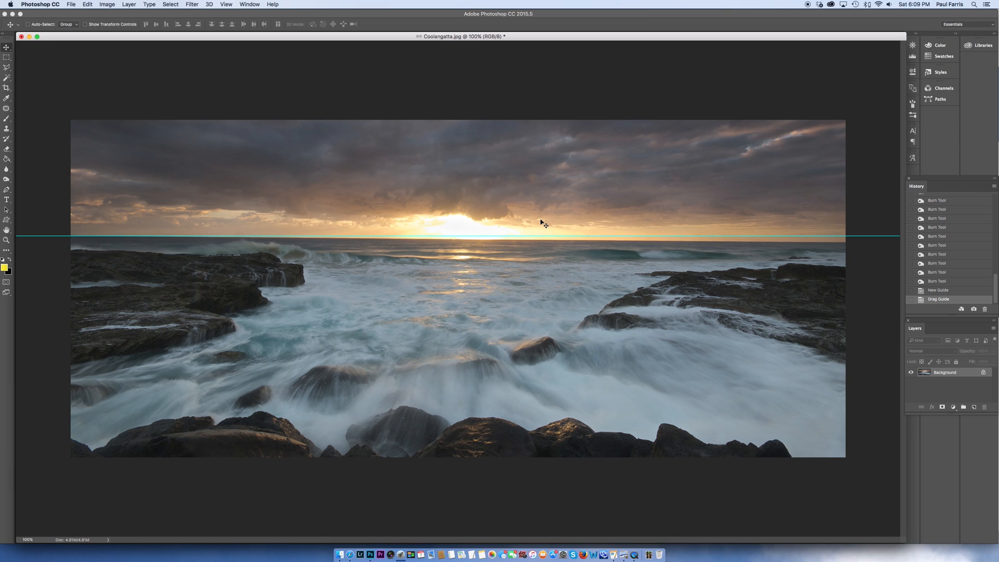
mouse_move(727, 199)
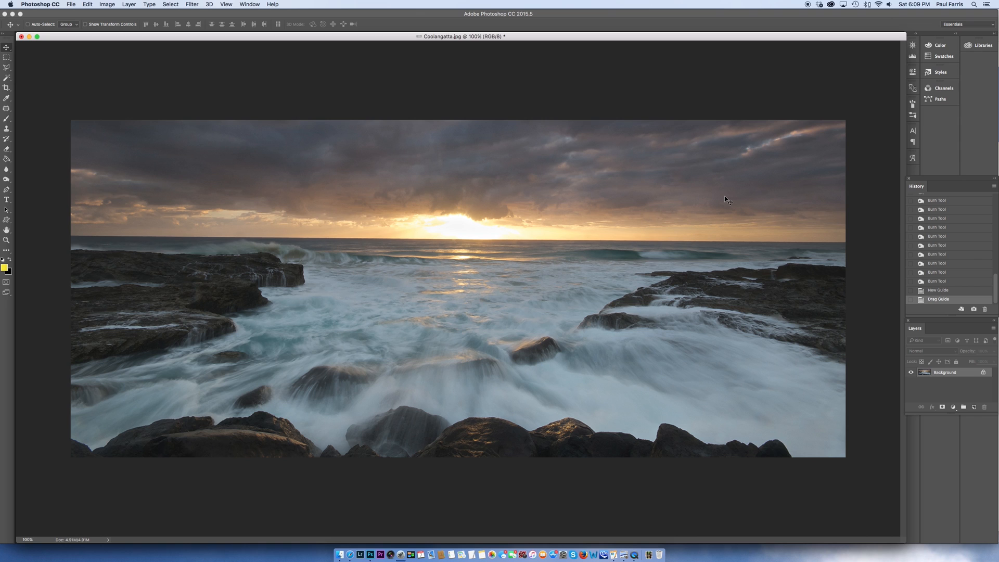
mouse_move(733, 172)
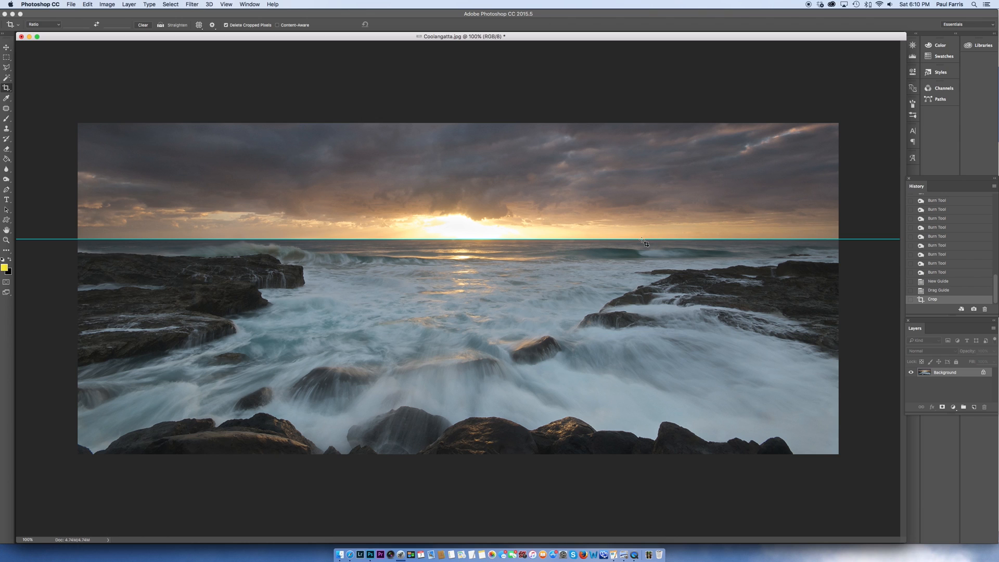
Lift the guide, then lower it back onto the straightened horizon to confirm it is level.
left_click_drag(645, 240, 642, 224)
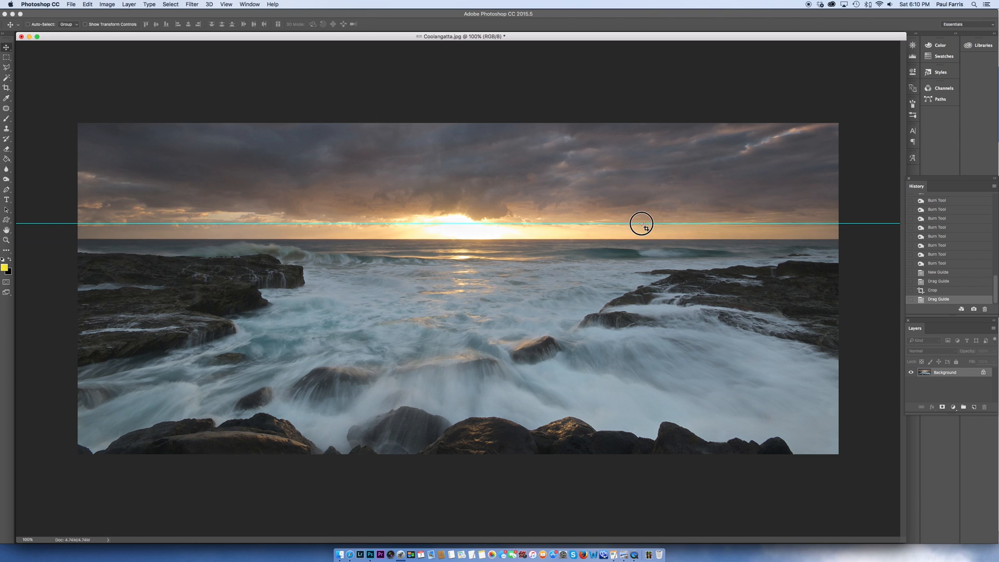
left_click_drag(641, 223, 642, 238)
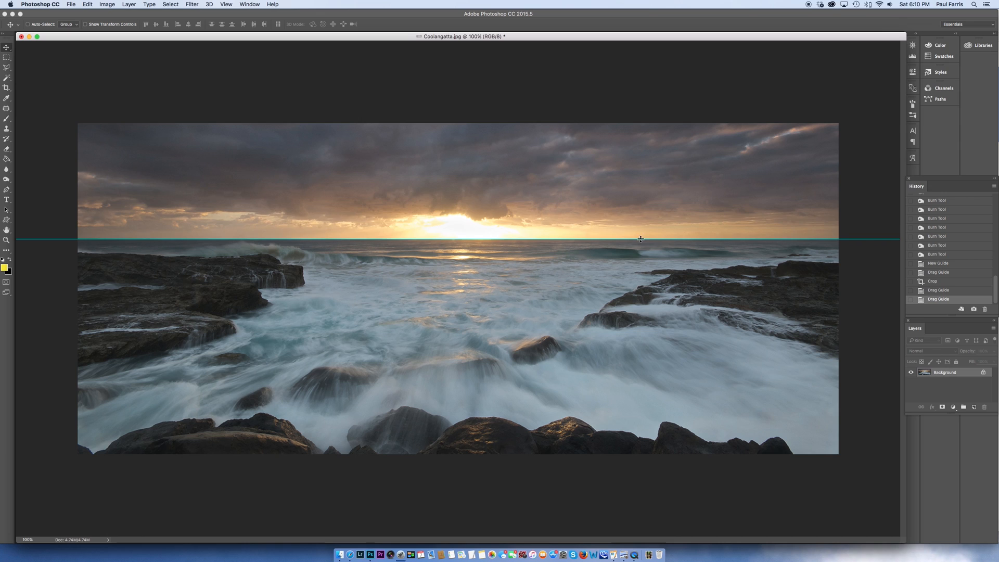